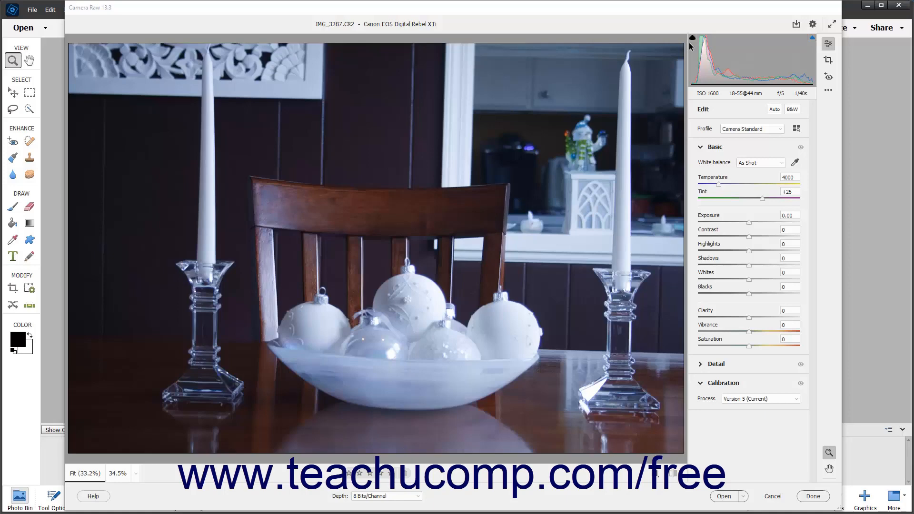
{"action": "mouse_move", "coordinate": [794, 162]}
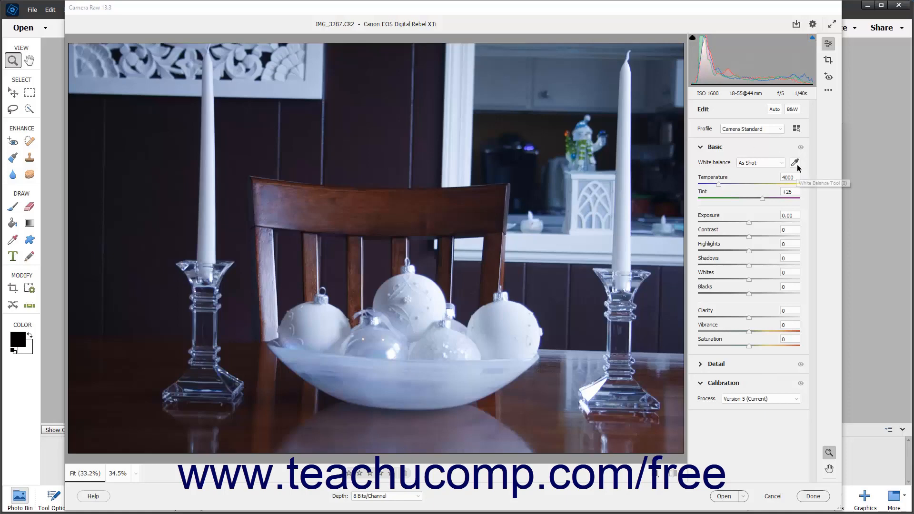
{"action": "mouse_move", "coordinate": [796, 163]}
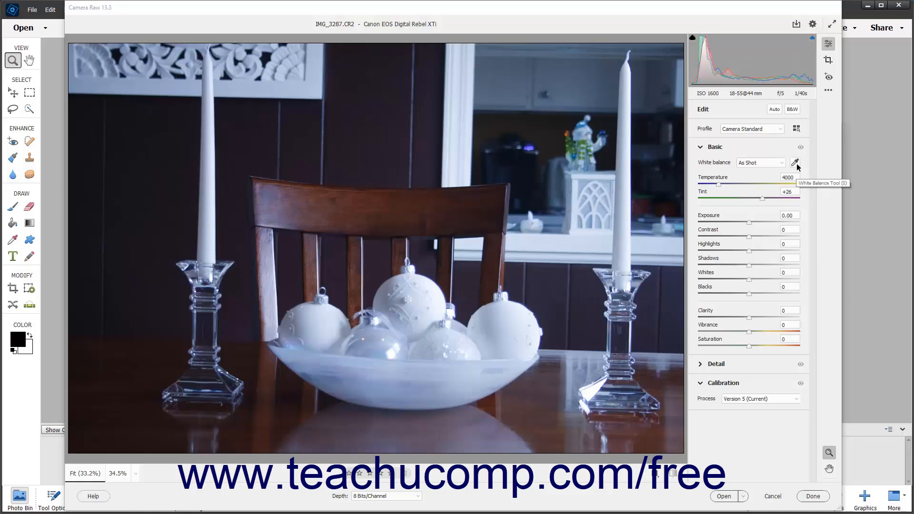
{"action": "mouse_move", "coordinate": [760, 152]}
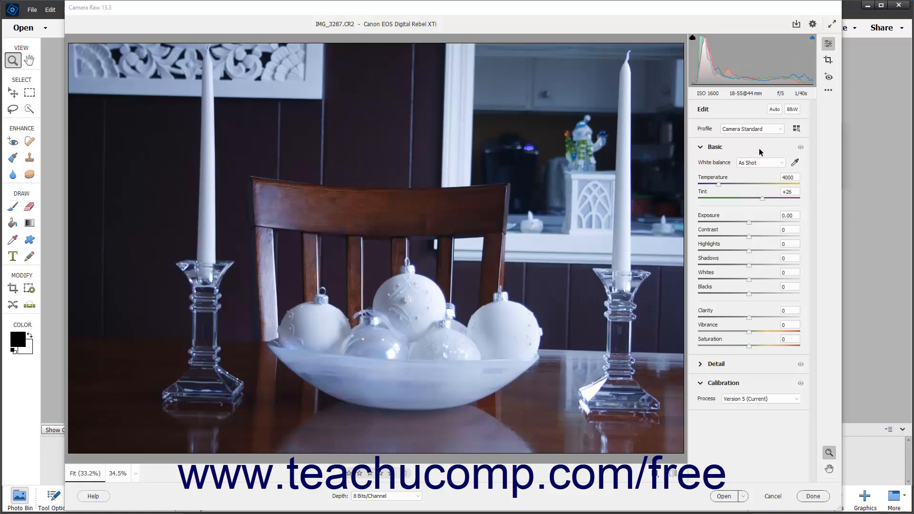
{"action": "mouse_move", "coordinate": [789, 141]}
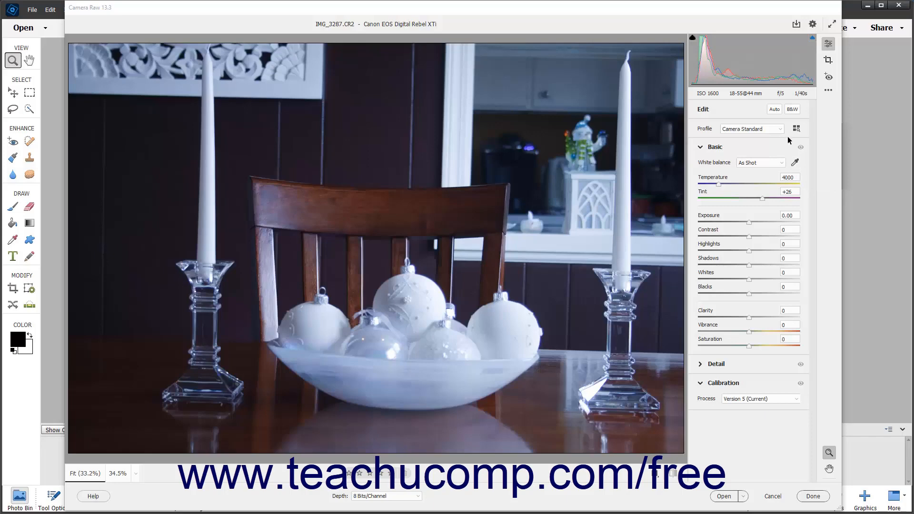
{"action": "mouse_move", "coordinate": [828, 46]}
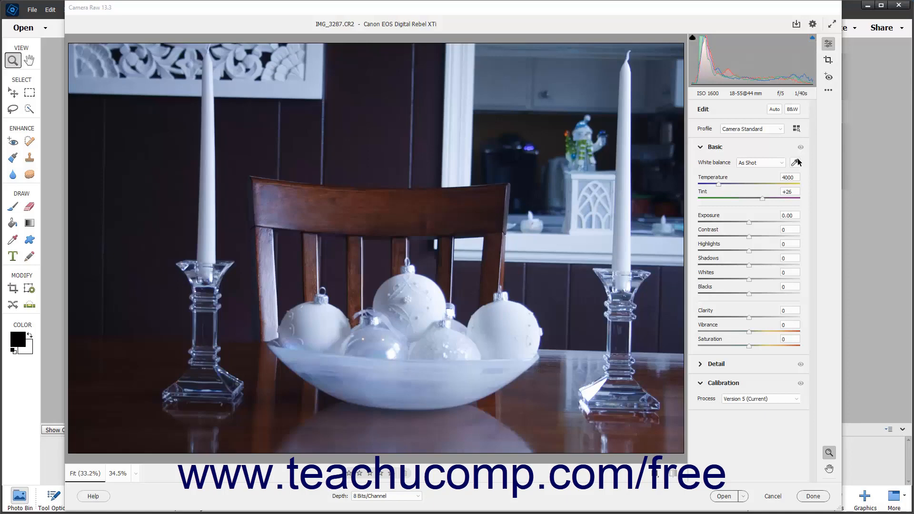
{"action": "mouse_move", "coordinate": [797, 162]}
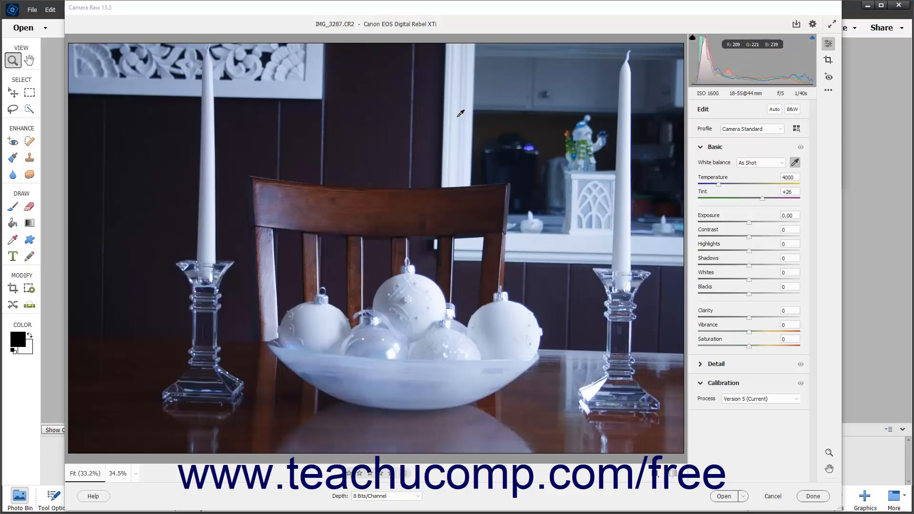
{"action": "mouse_move", "coordinate": [668, 149]}
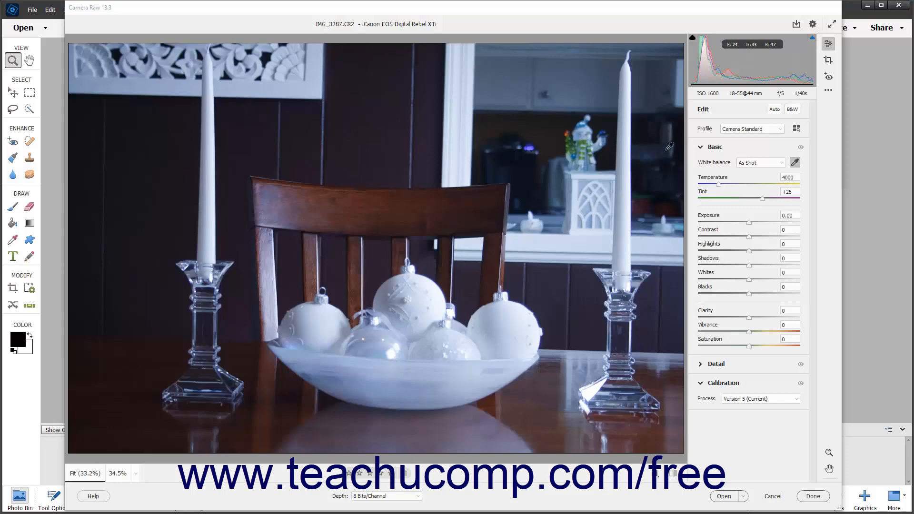
Sample a neutral spot with the white balance eyedropper, then return to As Shot
{"action": "left_click", "coordinate": [668, 148]}
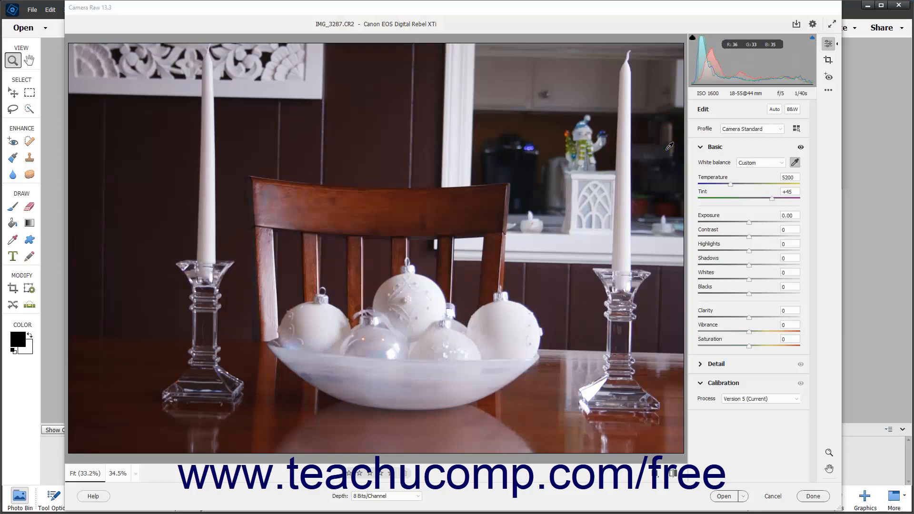
{"action": "left_click", "coordinate": [726, 147]}
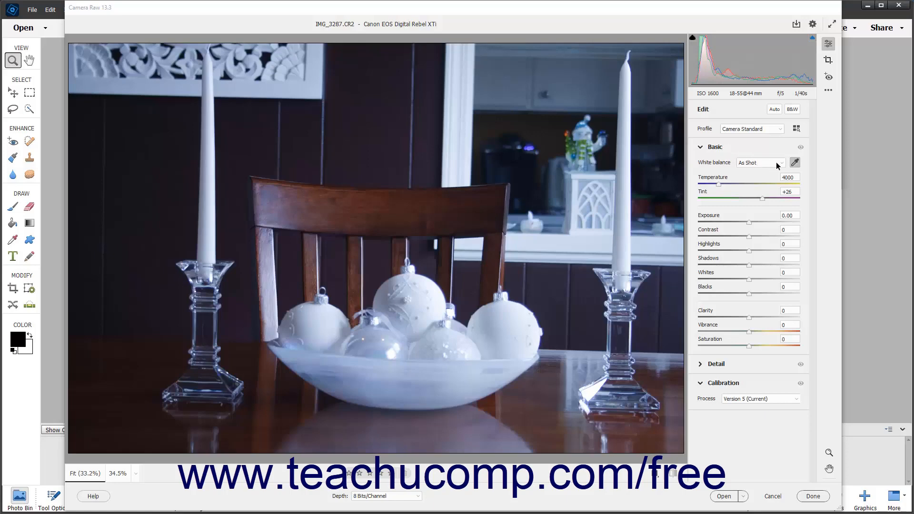
{"action": "mouse_move", "coordinate": [783, 166]}
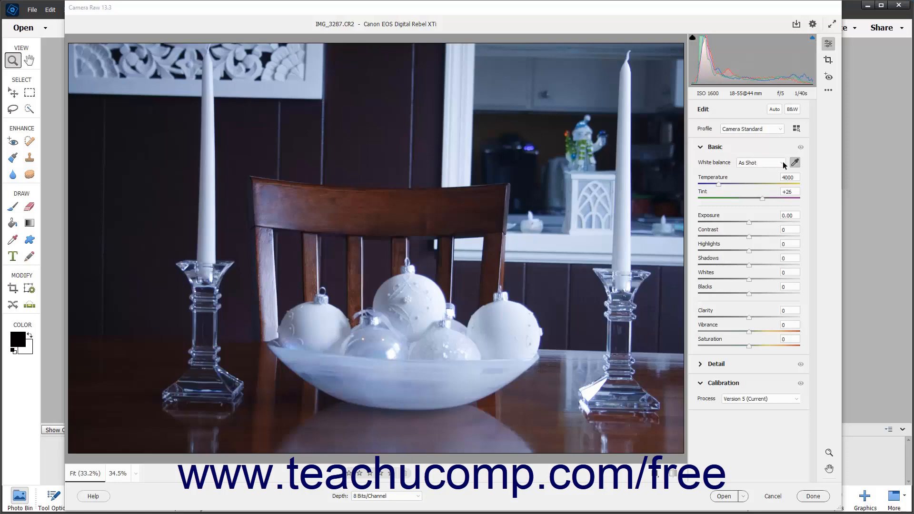
Apply the Auto white balance preset, then return to As Shot
{"action": "left_click", "coordinate": [760, 163]}
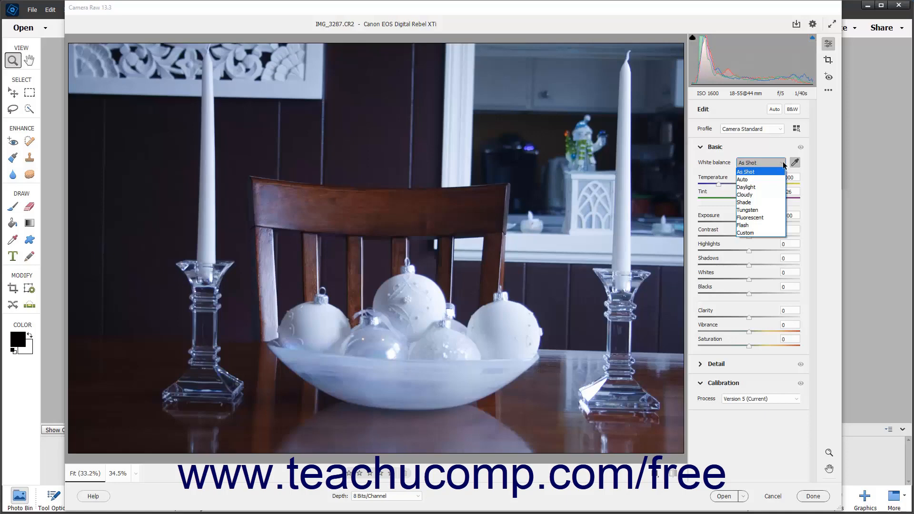
{"action": "mouse_move", "coordinate": [769, 173]}
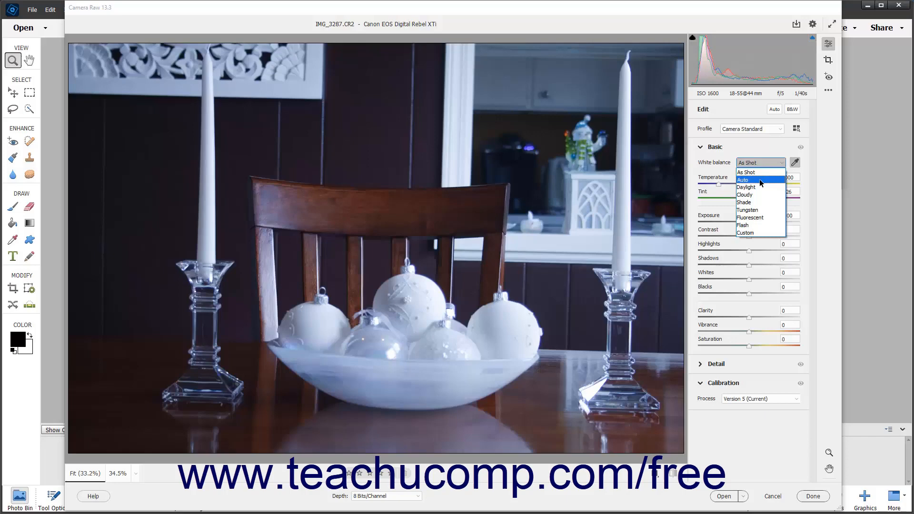
{"action": "left_click", "coordinate": [743, 180]}
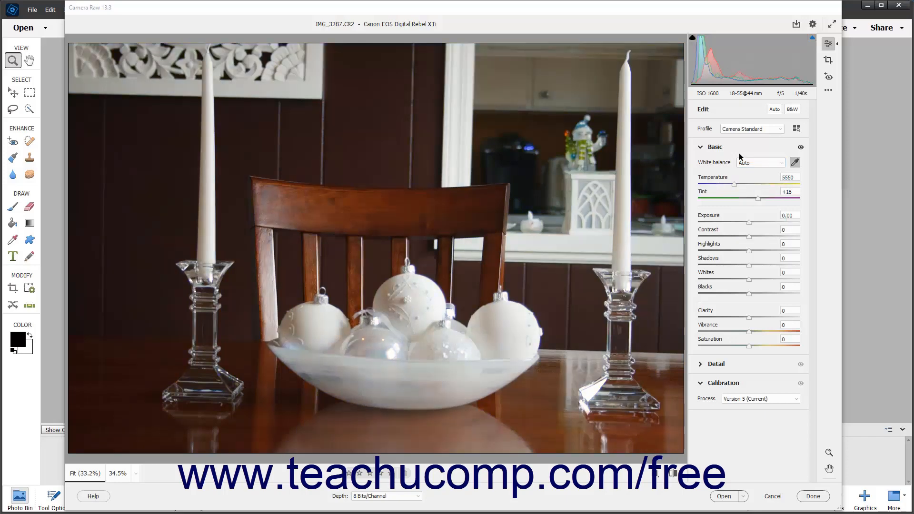
{"action": "left_click", "coordinate": [759, 162]}
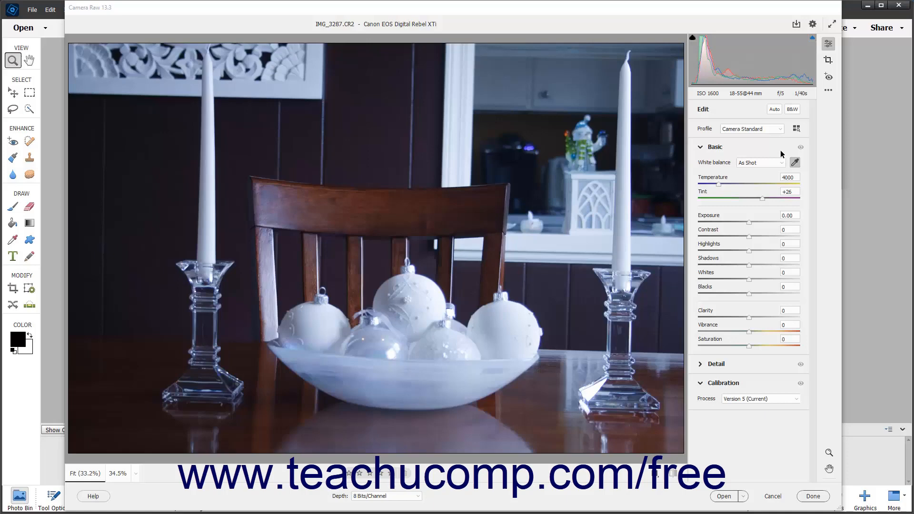
{"action": "mouse_move", "coordinate": [716, 180]}
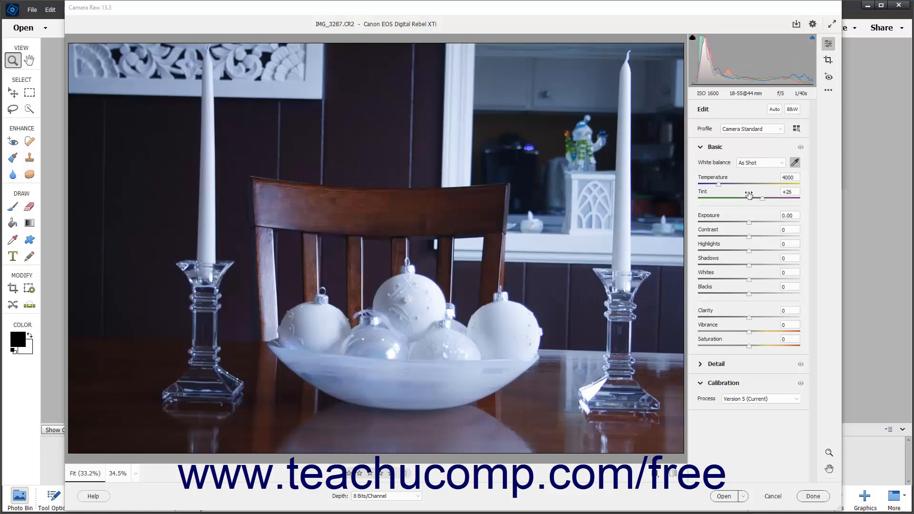
{"action": "mouse_move", "coordinate": [749, 181]}
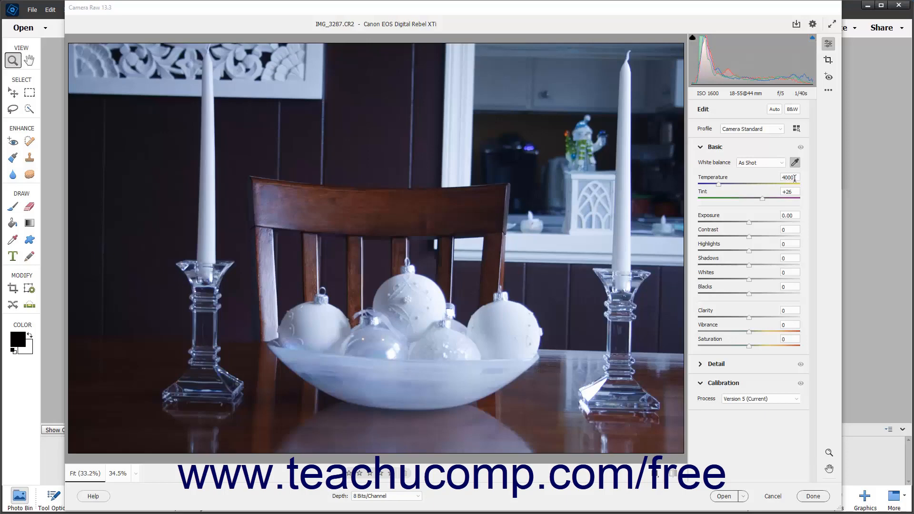
Select the Temperature value field contents ready for a lower Kelvin value
{"action": "left_click", "coordinate": [790, 177]}
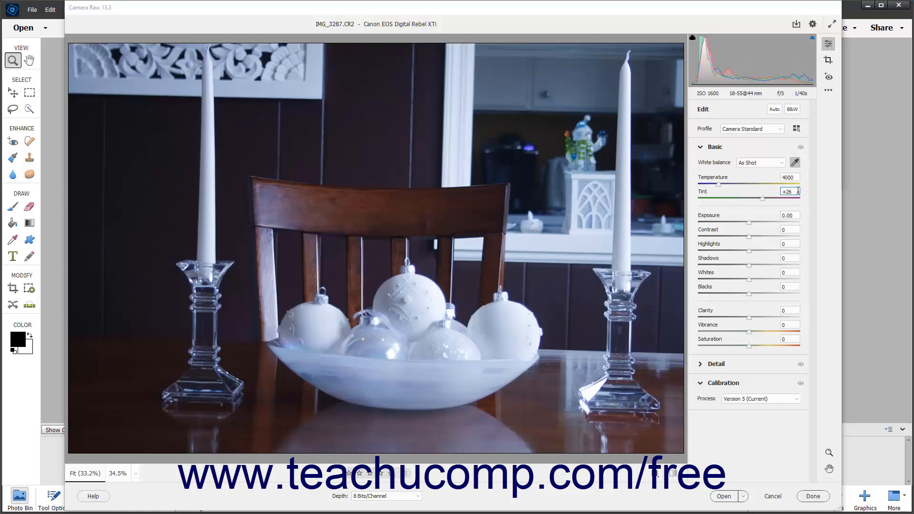
{"action": "left_click", "coordinate": [790, 177]}
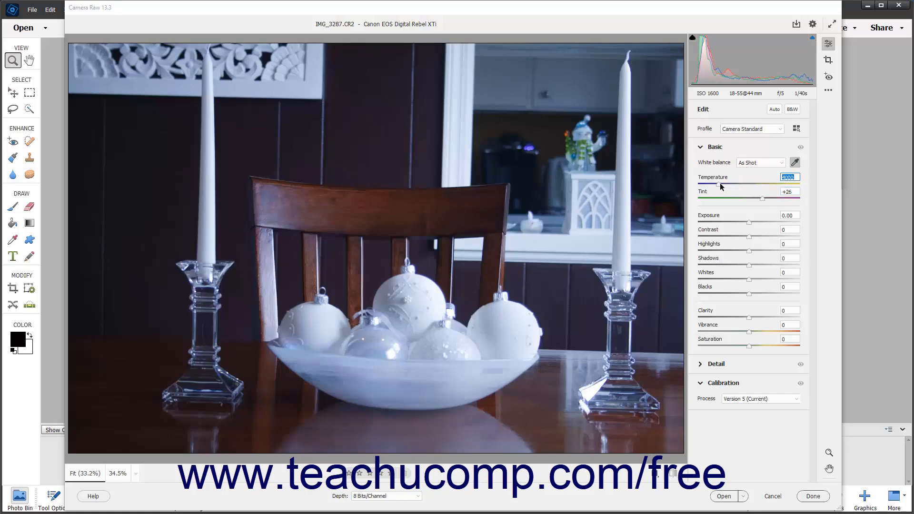
{"action": "mouse_move", "coordinate": [719, 187]}
{"action": "type", "text": "3400"}
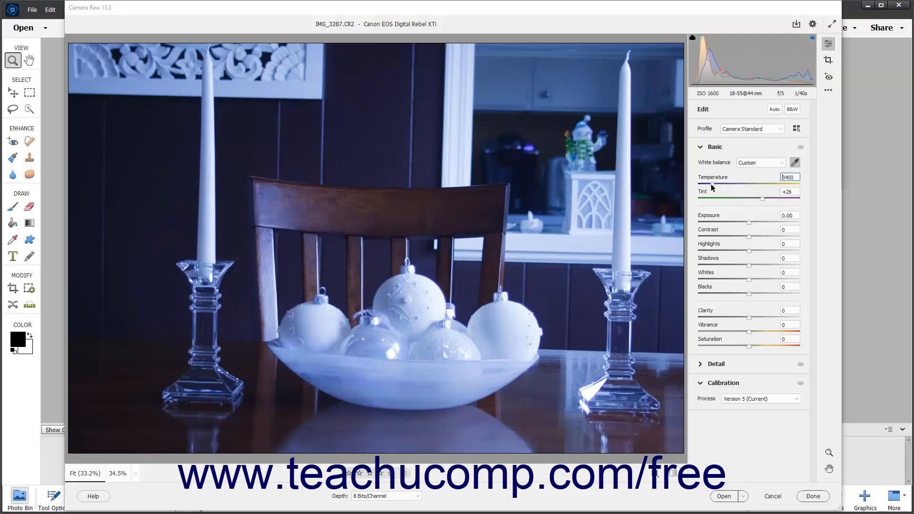
Raise Temperature to about 5200 so the photo looks warm and natural
{"action": "left_click_drag", "start_coordinate": [740, 184], "coordinate": [725, 184]}
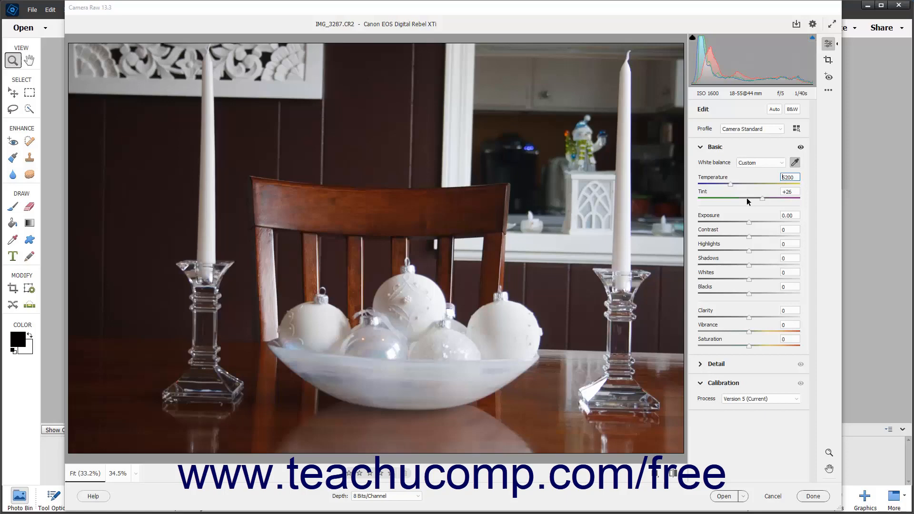
{"action": "mouse_move", "coordinate": [763, 202]}
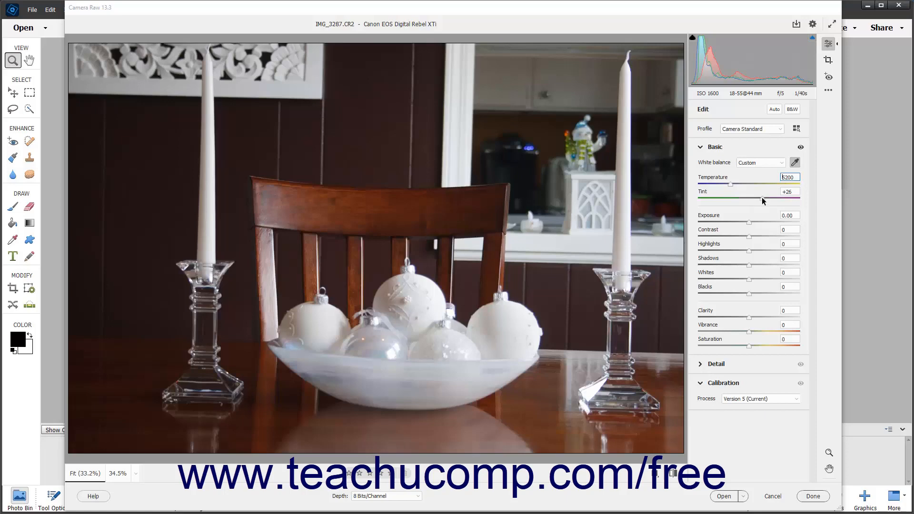
Swing Tint toward green, then magenta, settling at about +24 for natural colour
{"action": "left_click_drag", "start_coordinate": [764, 200], "coordinate": [739, 200]}
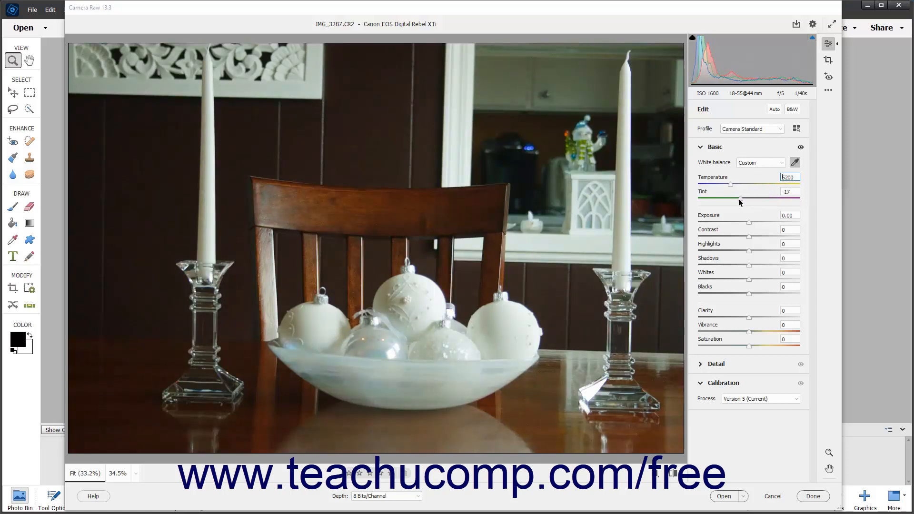
{"action": "left_click_drag", "start_coordinate": [739, 200], "coordinate": [726, 200]}
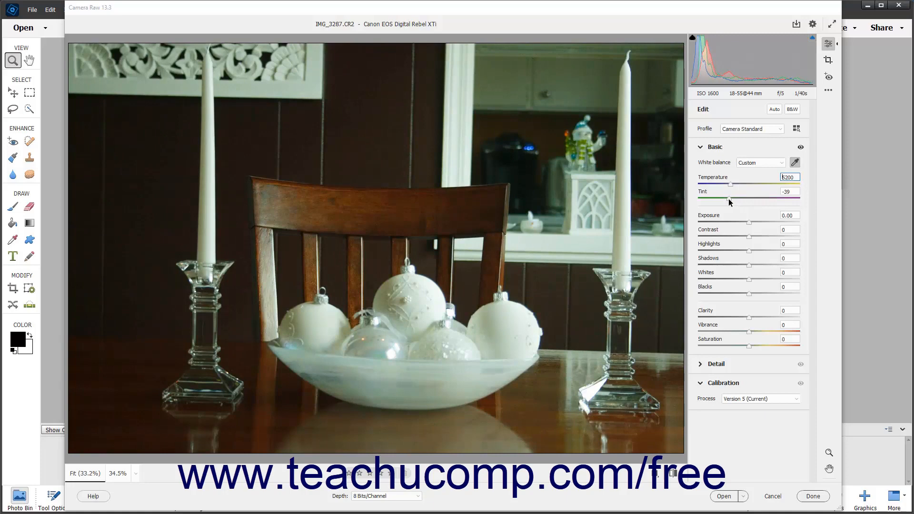
{"action": "left_click_drag", "start_coordinate": [717, 200], "coordinate": [737, 200]}
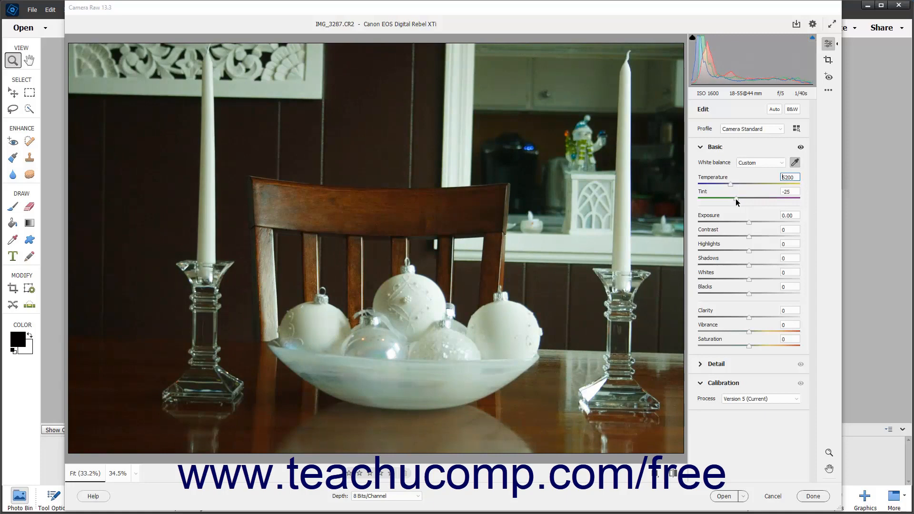
{"action": "left_click_drag", "start_coordinate": [727, 201], "coordinate": [776, 201]}
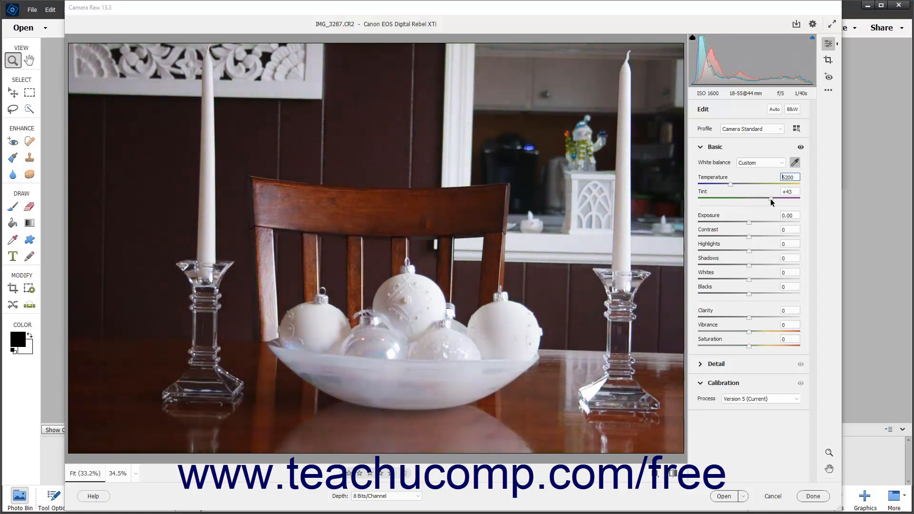
{"action": "left_click_drag", "start_coordinate": [750, 202], "coordinate": [775, 202]}
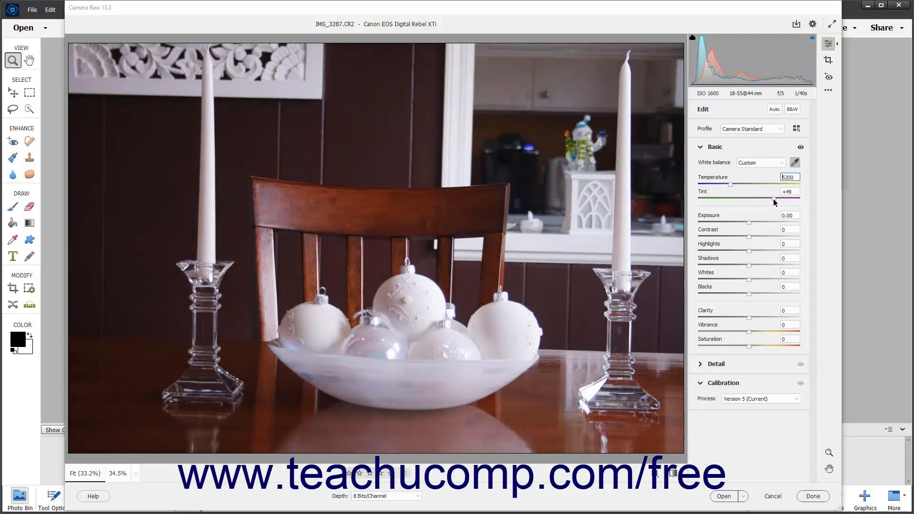
{"action": "left_click_drag", "start_coordinate": [772, 201], "coordinate": [761, 201]}
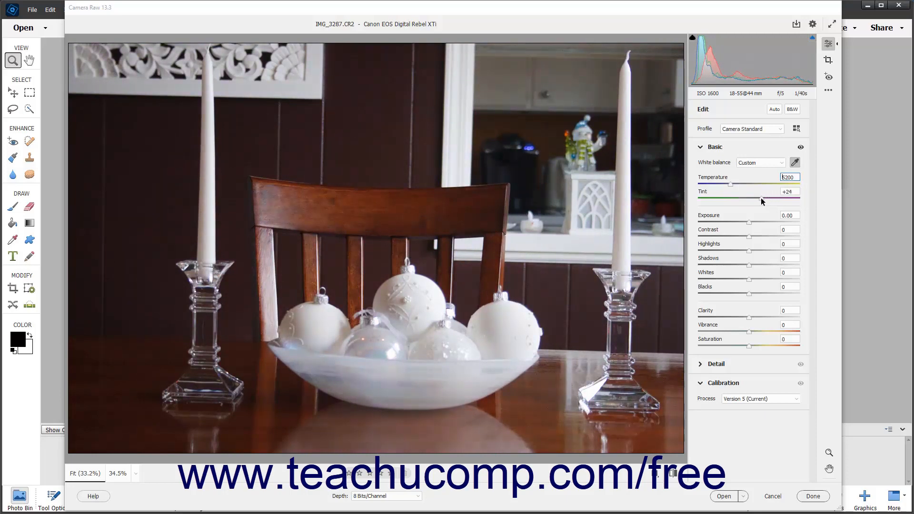